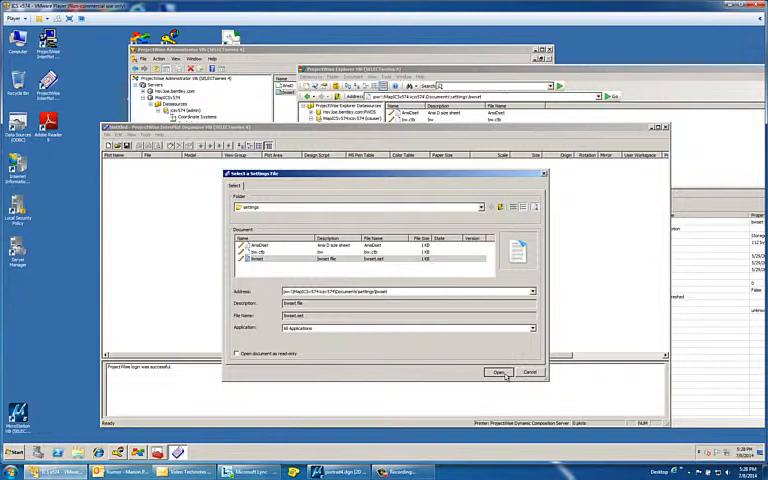
Choose a PDF settings file in the Select a settings file dialog and review its settings tabs.
click(500, 372)
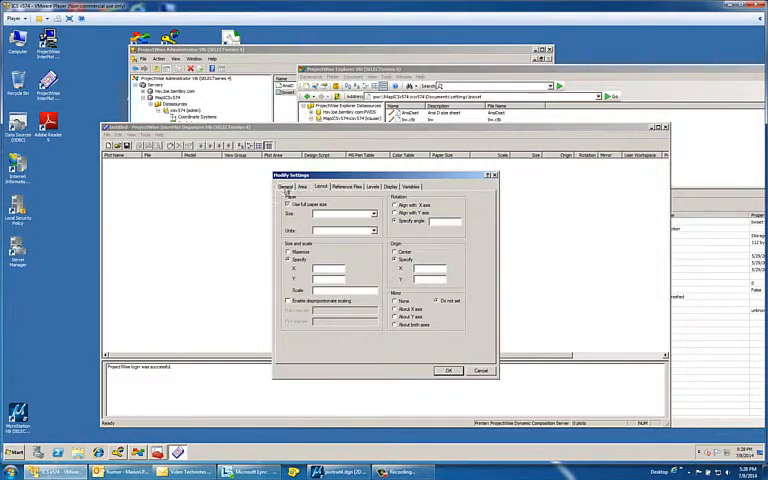
click(288, 188)
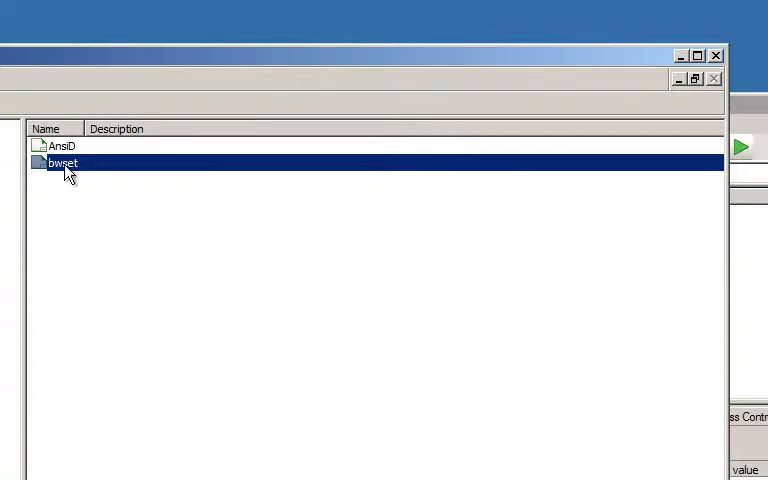
Review the bwset entry's Properties, confirm its linked settings file path with OK.
right_click(62, 164)
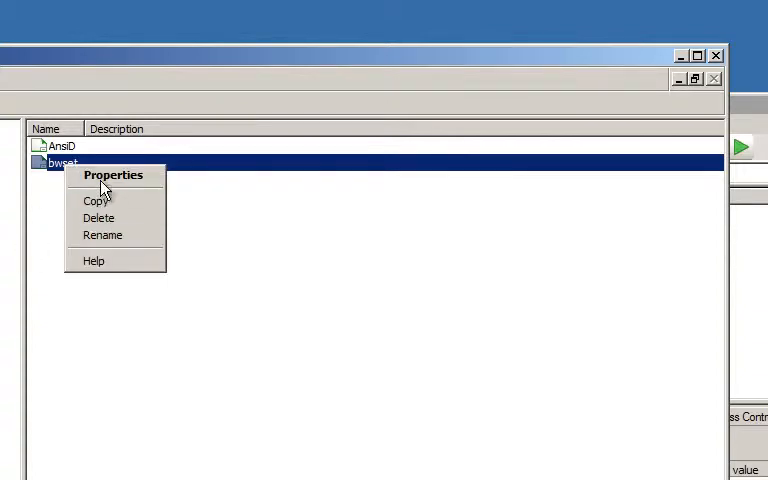
click(112, 174)
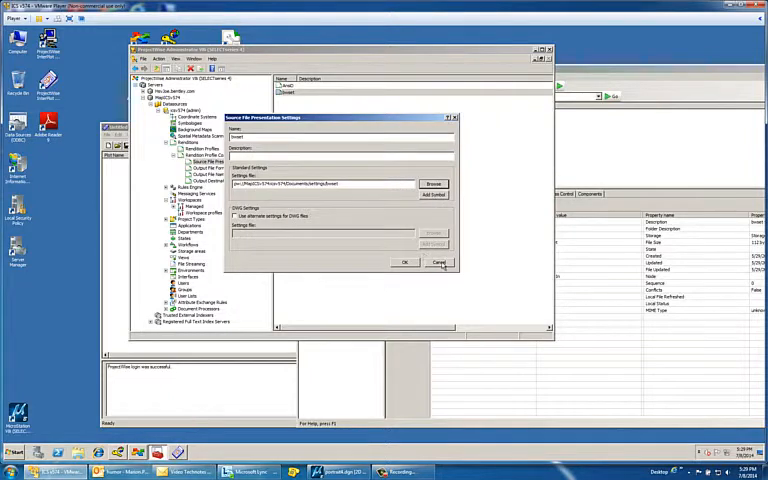
click(438, 262)
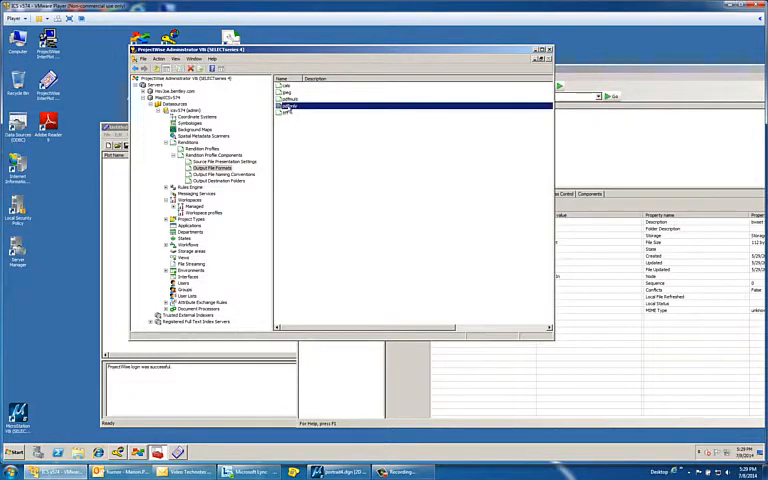
Browse the rendition nodes to the distribution profiles node listing the Output entry.
click(224, 174)
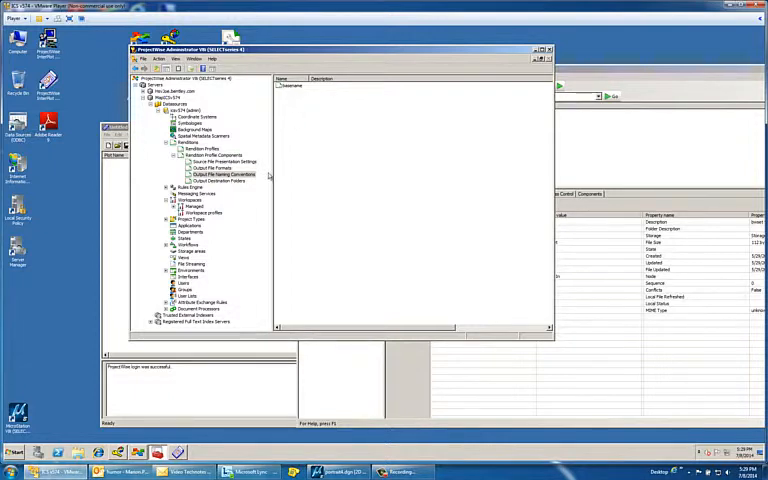
click(218, 180)
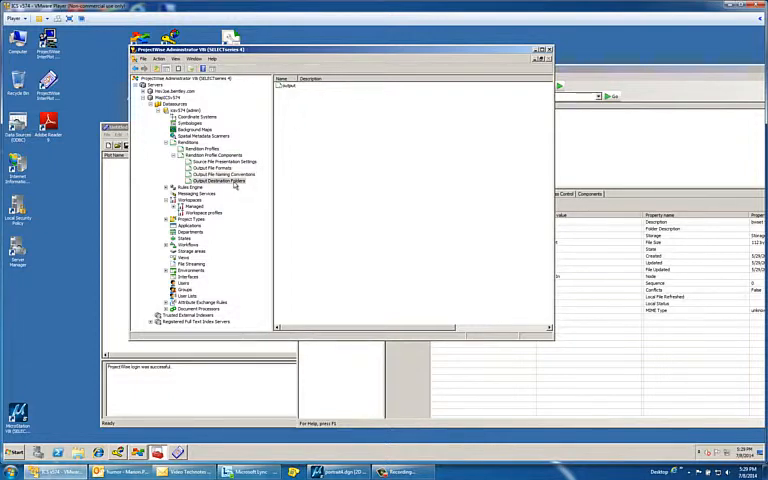
mouse_move(256, 190)
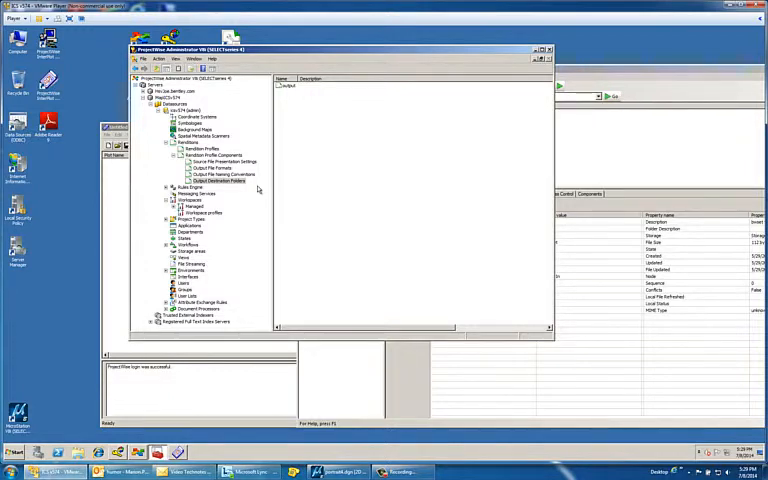
mouse_move(252, 210)
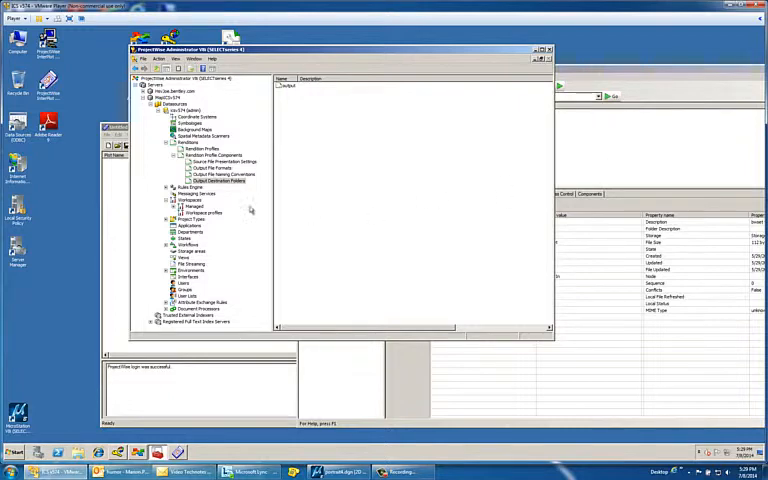
Browse the ProjectWise Explorer folder tree to the folder holding the source design documents.
click(200, 148)
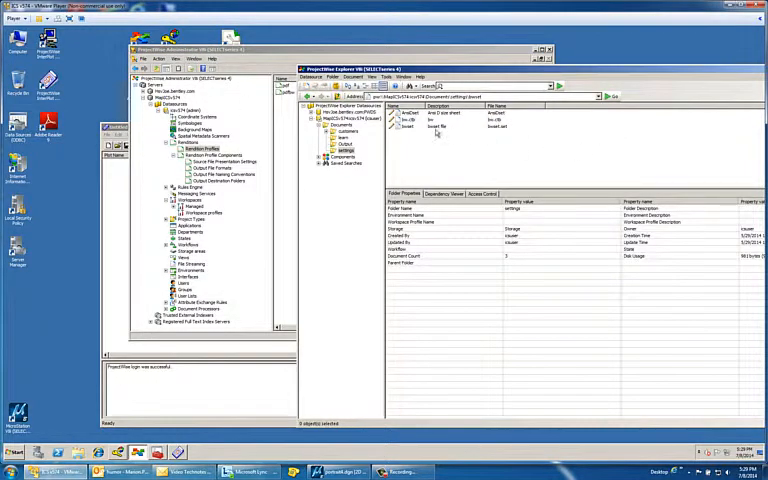
mouse_move(284, 132)
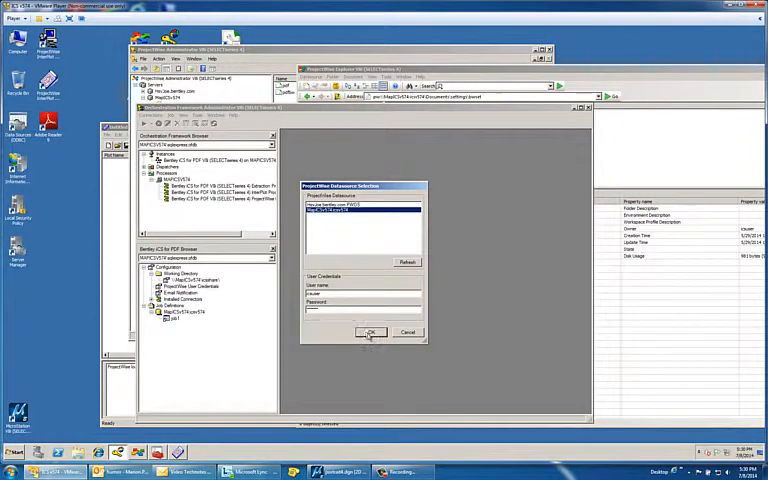
Log in to the datasource and add learn.dgn as the job's input document.
click(370, 332)
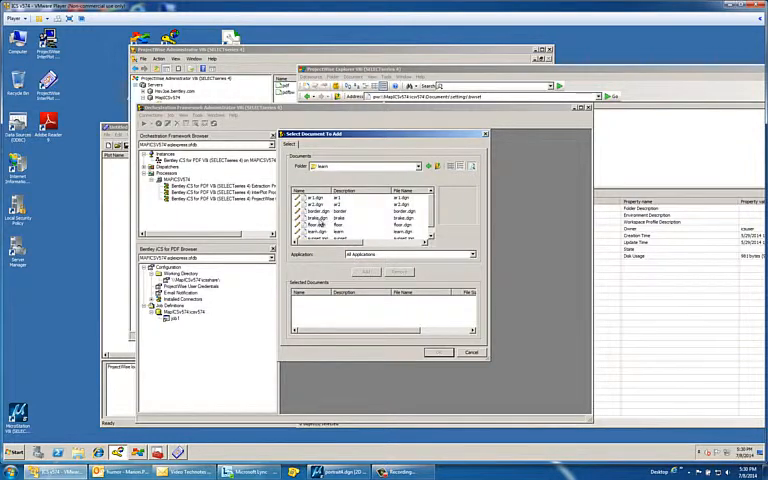
click(320, 238)
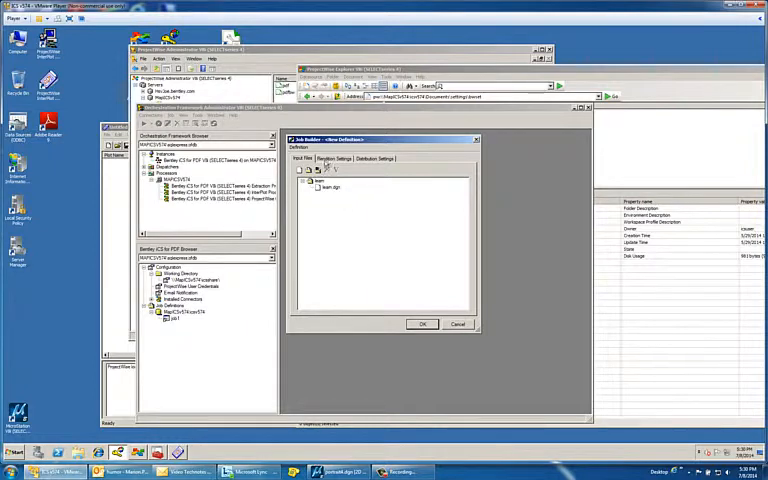
Set the job's rendition profile component to bwset in Rendition Settings.
click(336, 158)
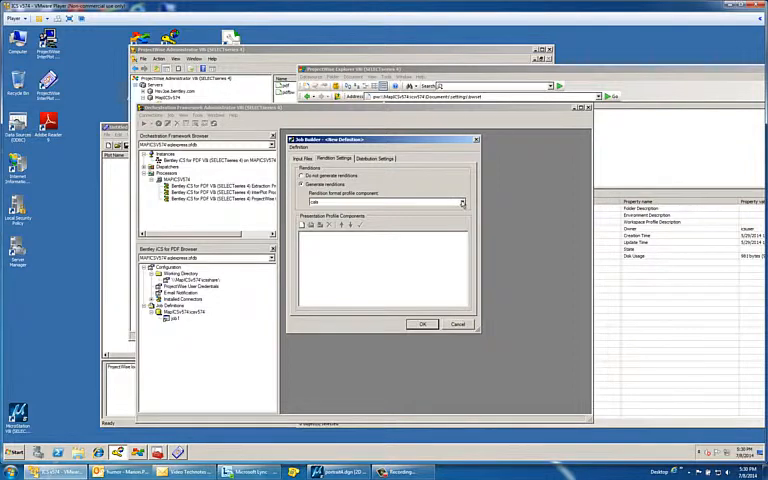
click(460, 204)
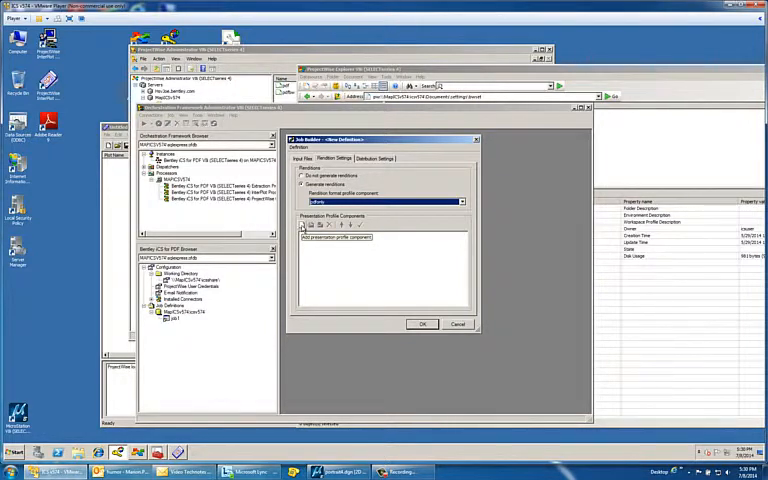
click(304, 224)
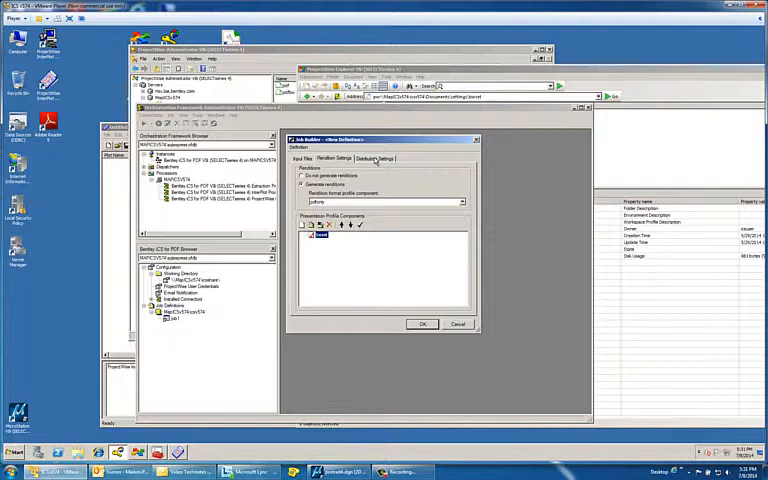
Select the ProjectWise distribution profile, confirm the job and name it job3.
click(374, 160)
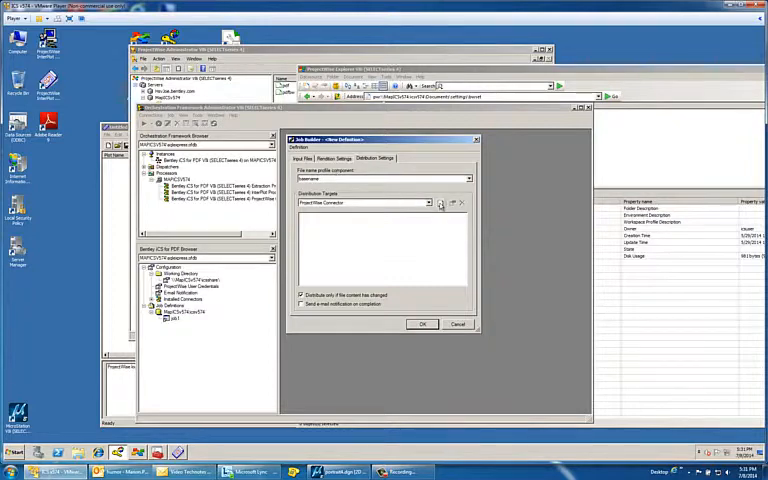
mouse_move(440, 204)
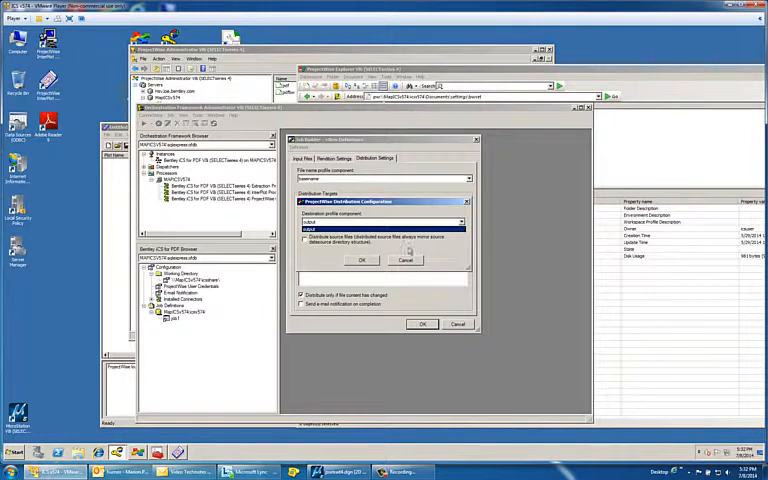
click(362, 260)
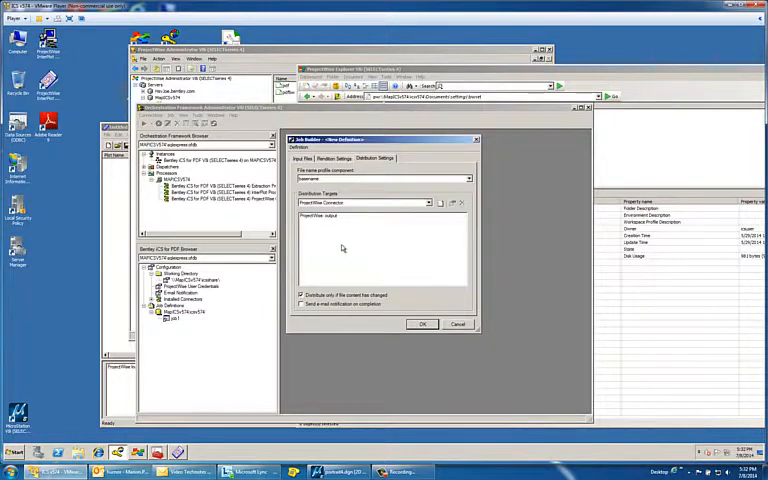
click(320, 216)
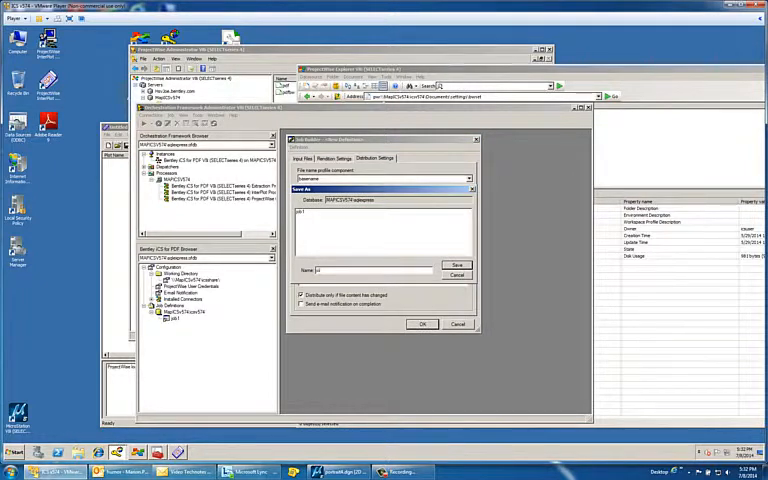
text(job3)
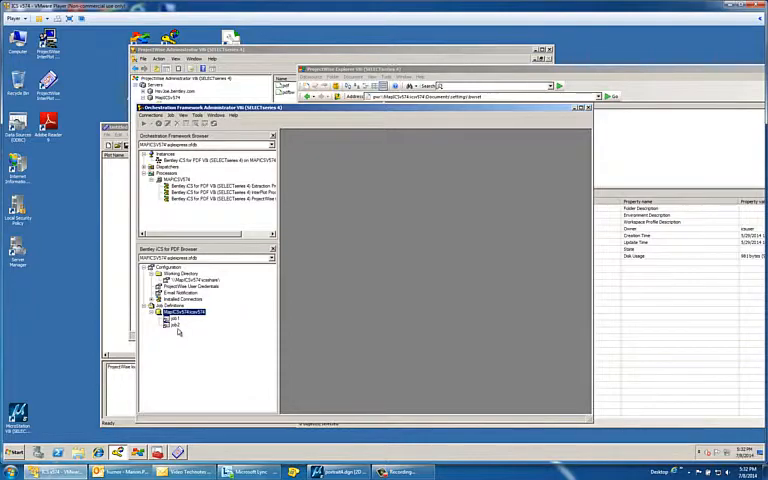
Submit job3 from the Jobs tree to start it running.
right_click(176, 318)
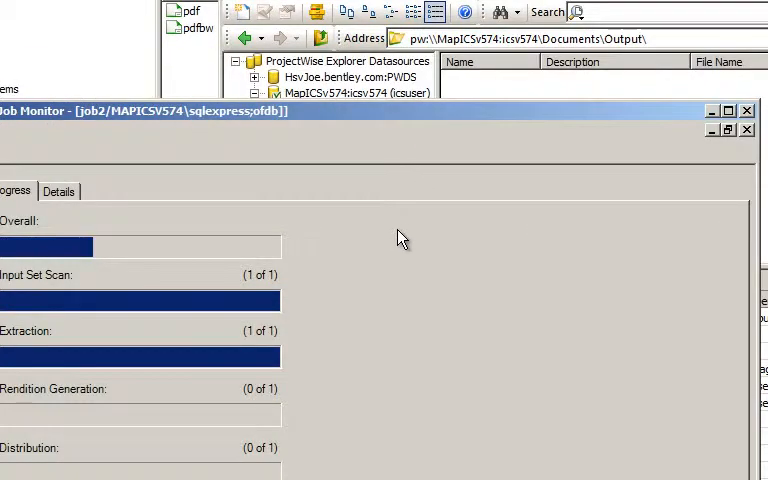
mouse_move(476, 280)
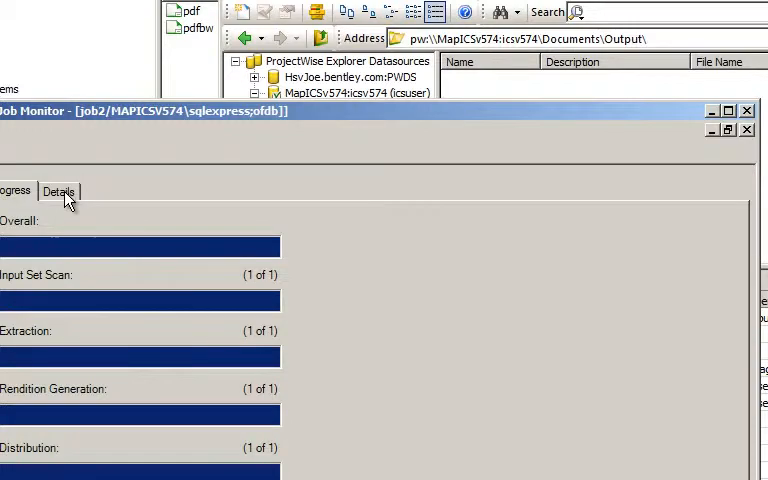
View the completed job's detailed progress in the Job Monitor Details view.
click(60, 192)
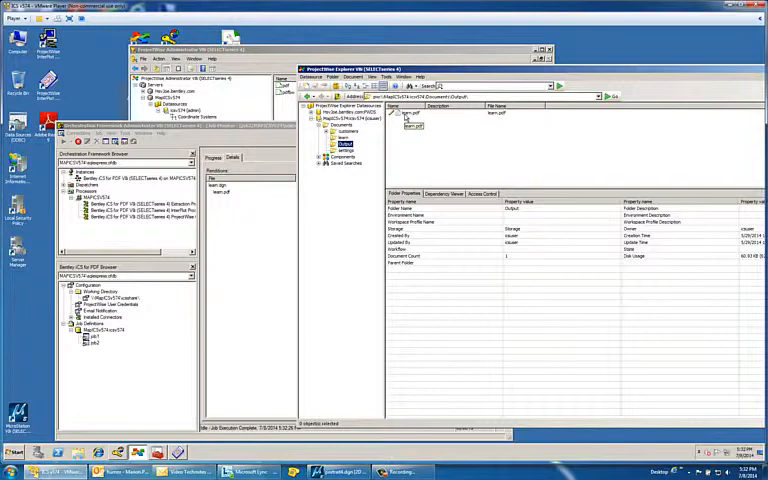
mouse_move(408, 116)
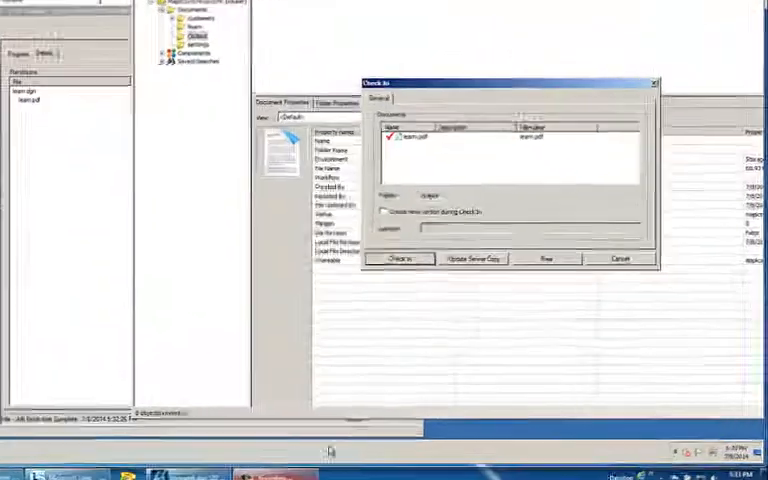
Check in the generated learn.pdf in the Output folder.
click(400, 258)
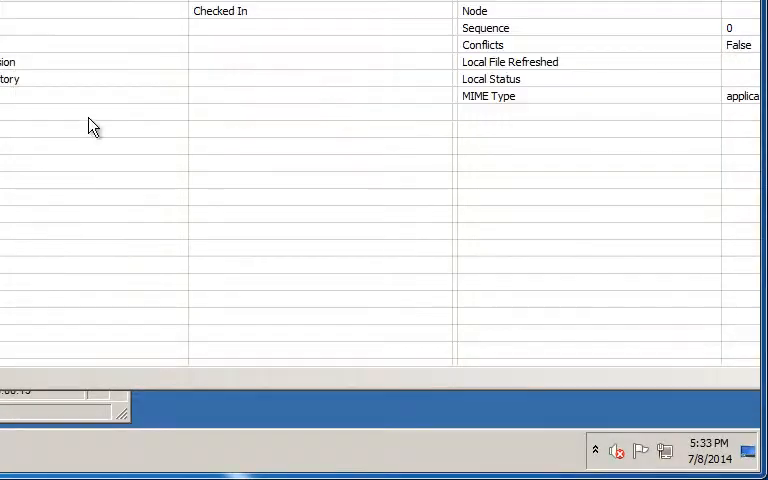